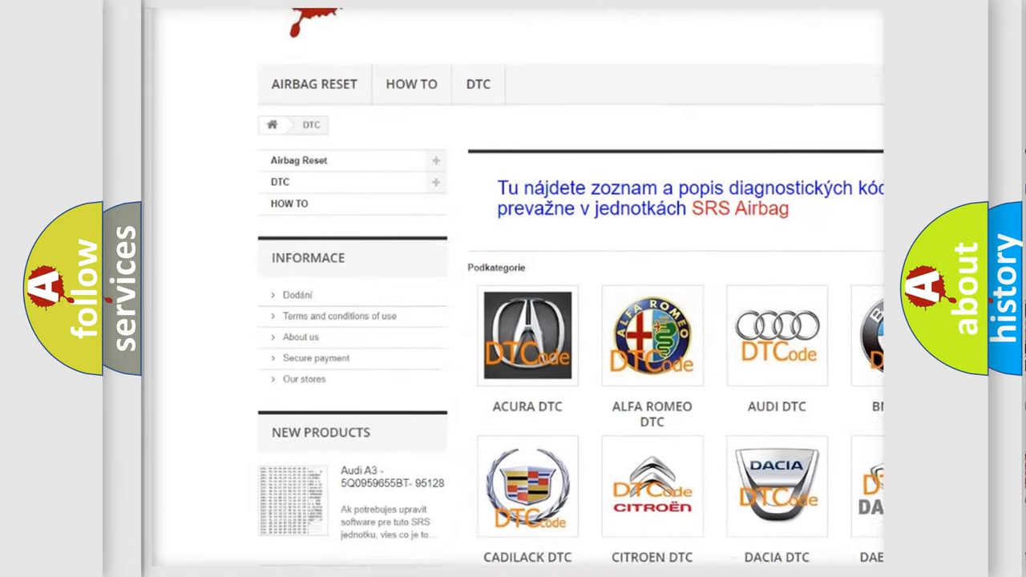
Scroll the DTC brand catalogue and open the BMW DTC code subcategory list
scroll("down", 3)
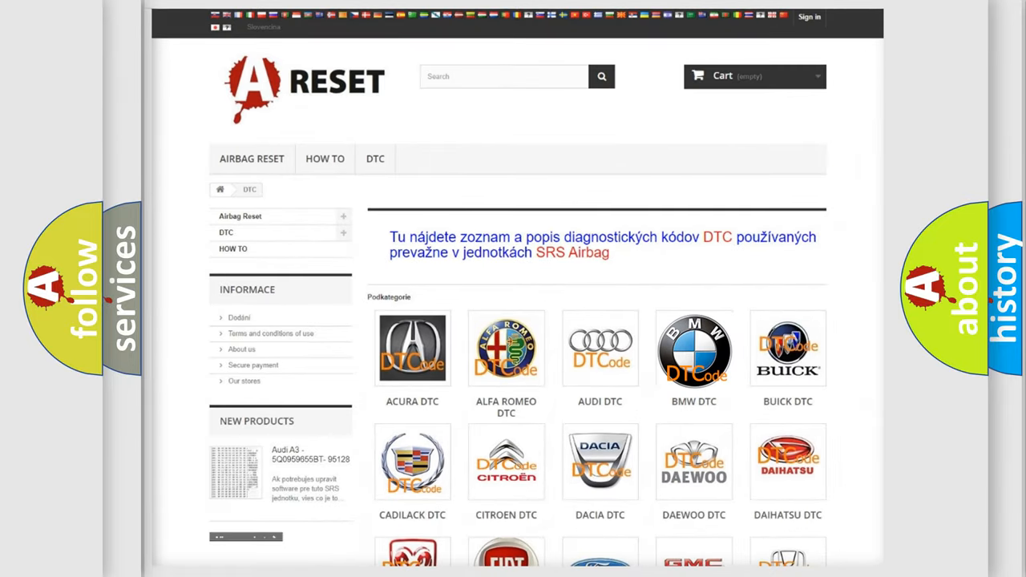
left_click(693, 349)
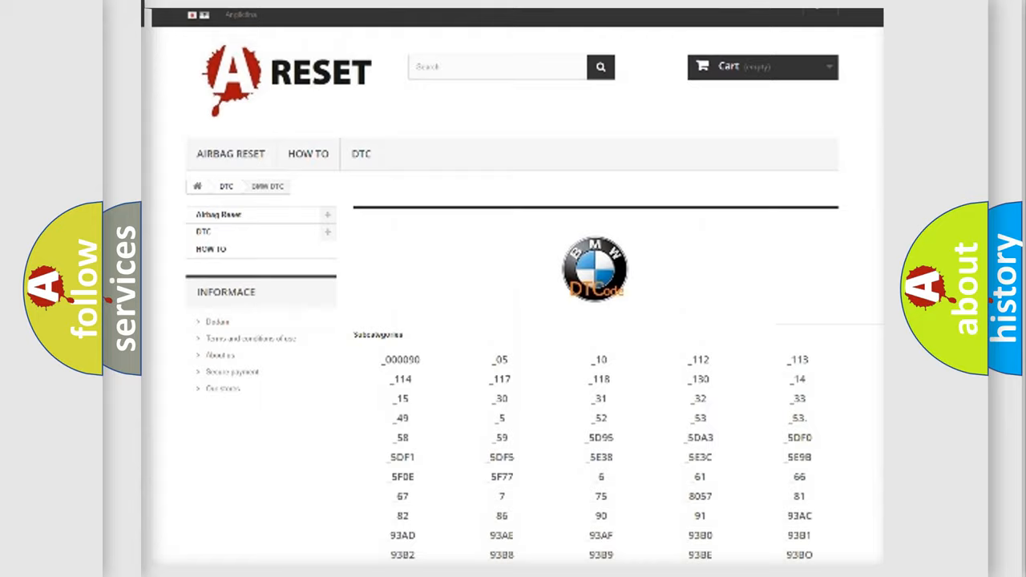